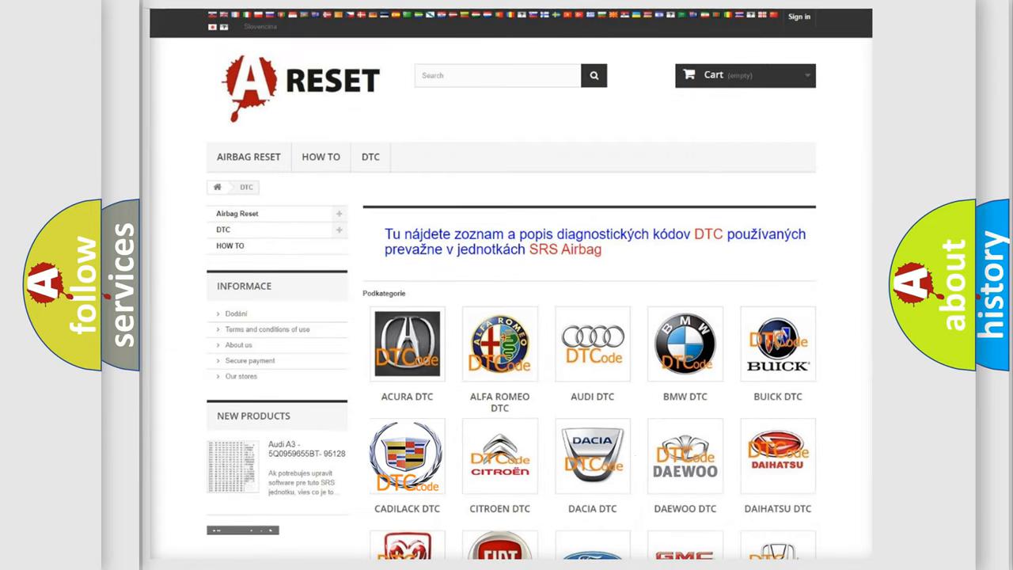
# Step: Show the Cadillac C120900 slide with its make, code, definition and ignition-voltage description
pyautogui.click(407, 456)
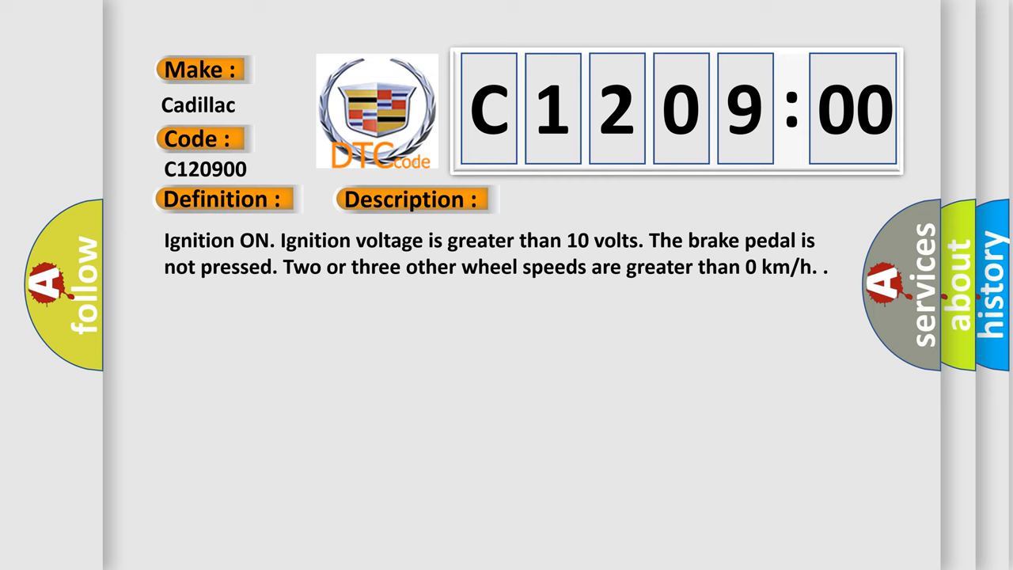
# Step: Reveal the Cause section listing wheel speed sensor circuit faults and erratic signals
pyautogui.click(583, 199)
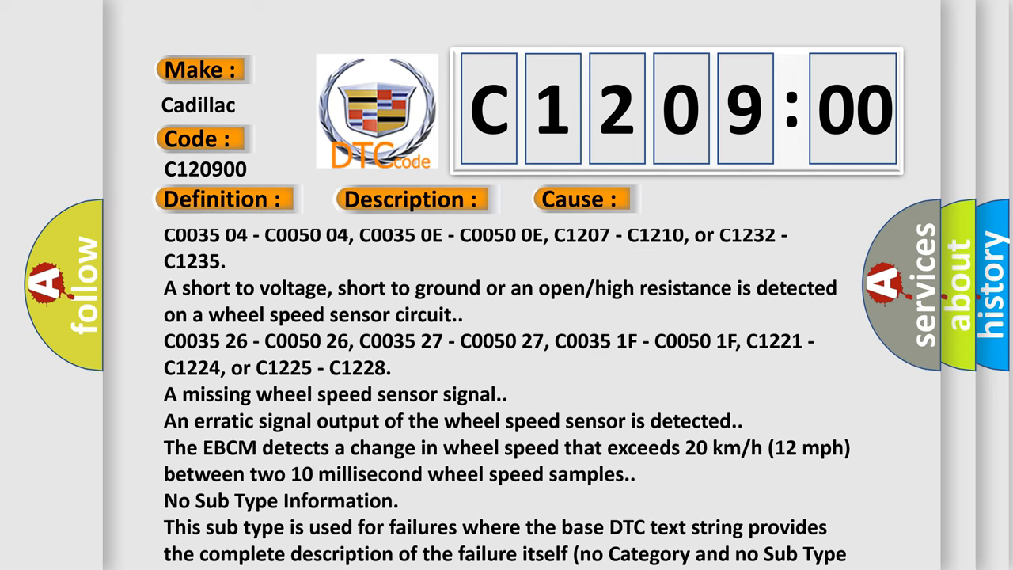
# Step: Scroll the cause text to its final wheel-speed sample line and sub-type explanation
pyautogui.scroll(-3)
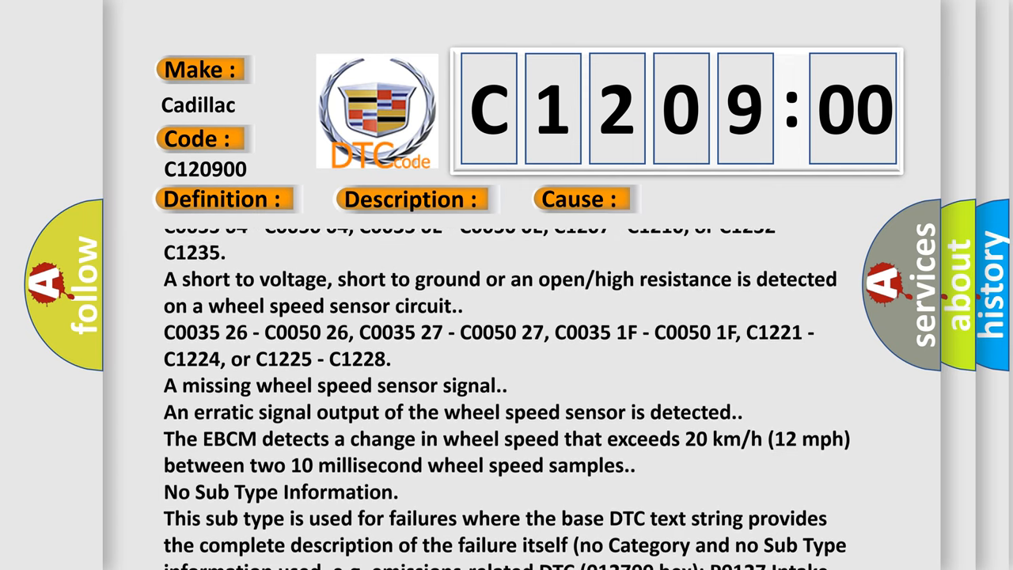
pyautogui.scroll(-3)
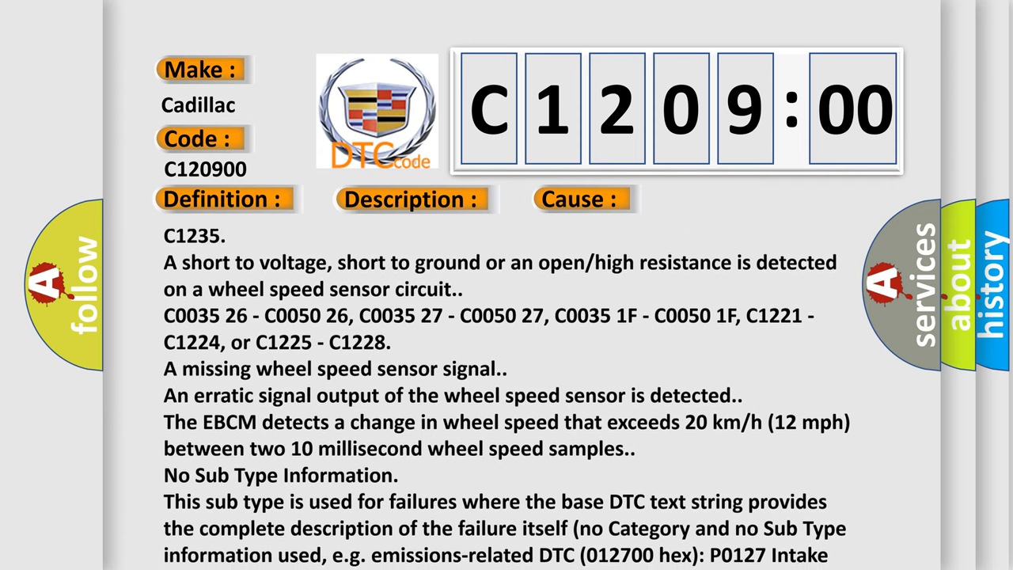
pyautogui.scroll(-3)
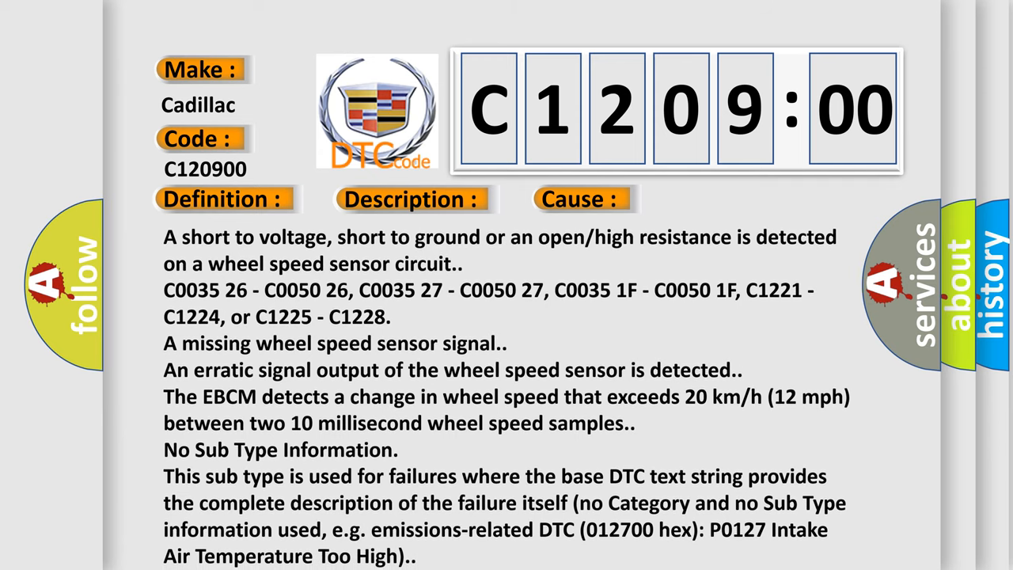
pyautogui.scroll(-3)
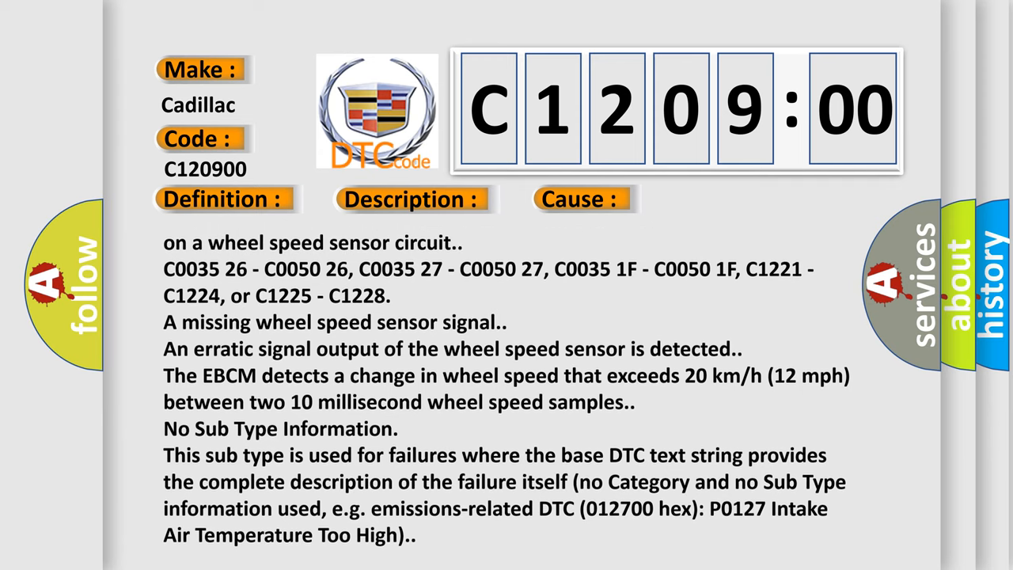
pyautogui.scroll(-3)
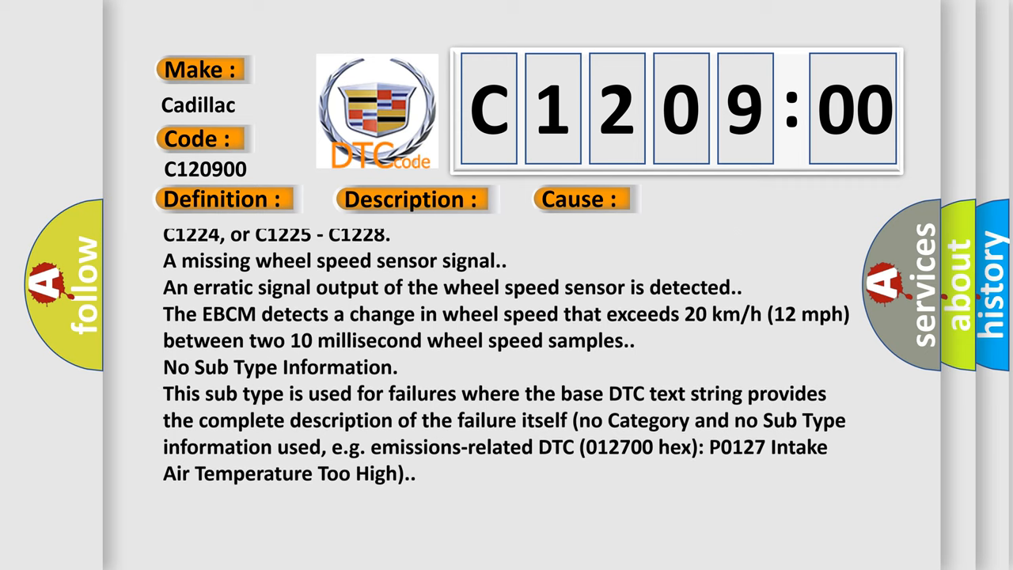
pyautogui.scroll(-3)
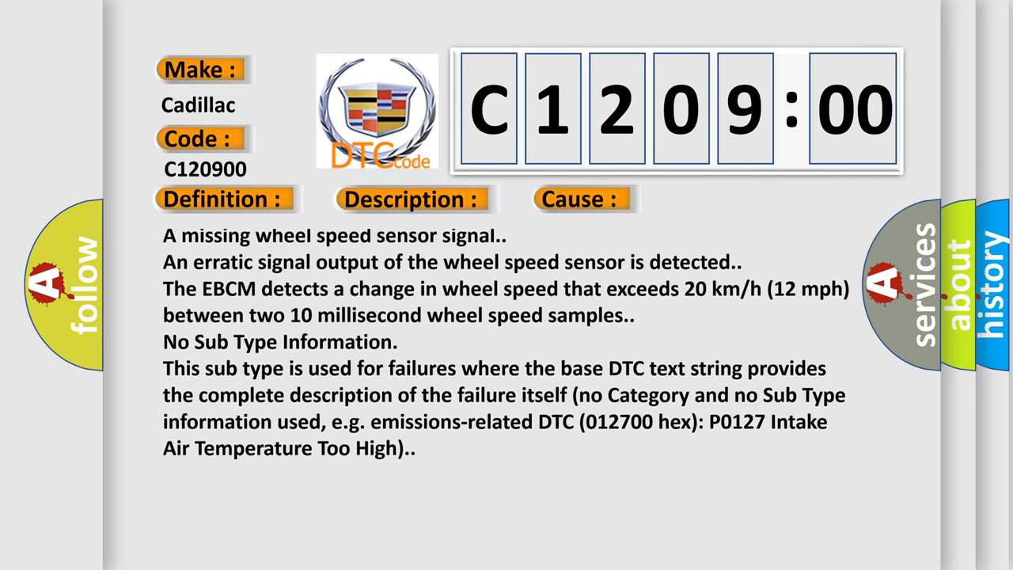
pyautogui.scroll(-3)
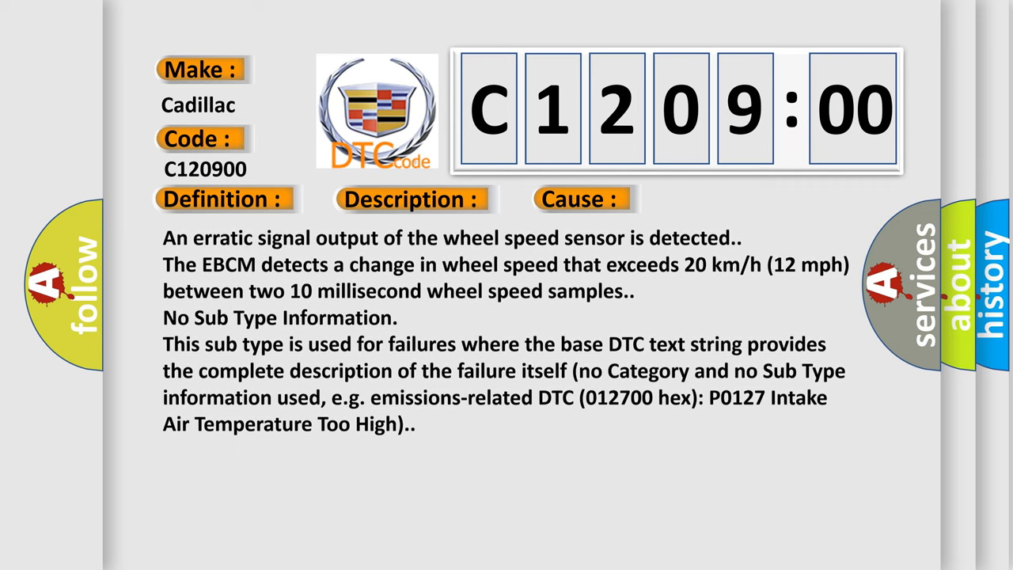
pyautogui.scroll(-3)
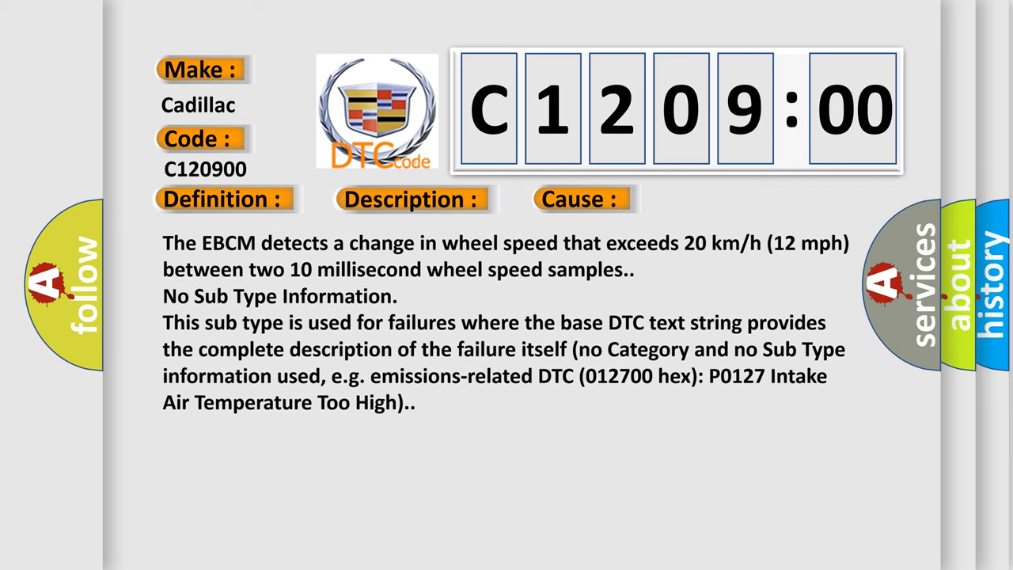
pyautogui.scroll(-3)
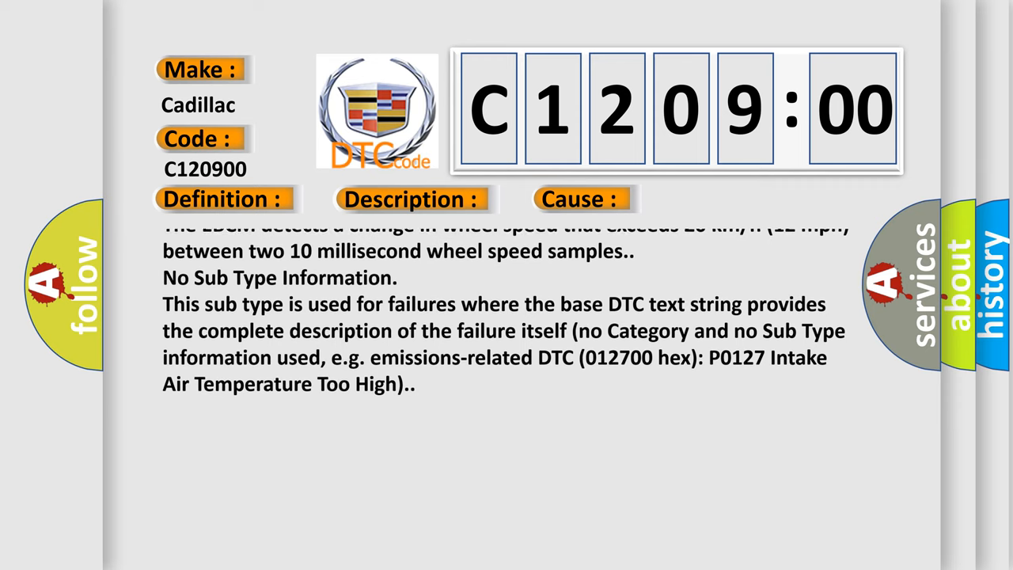
pyautogui.scroll(-3)
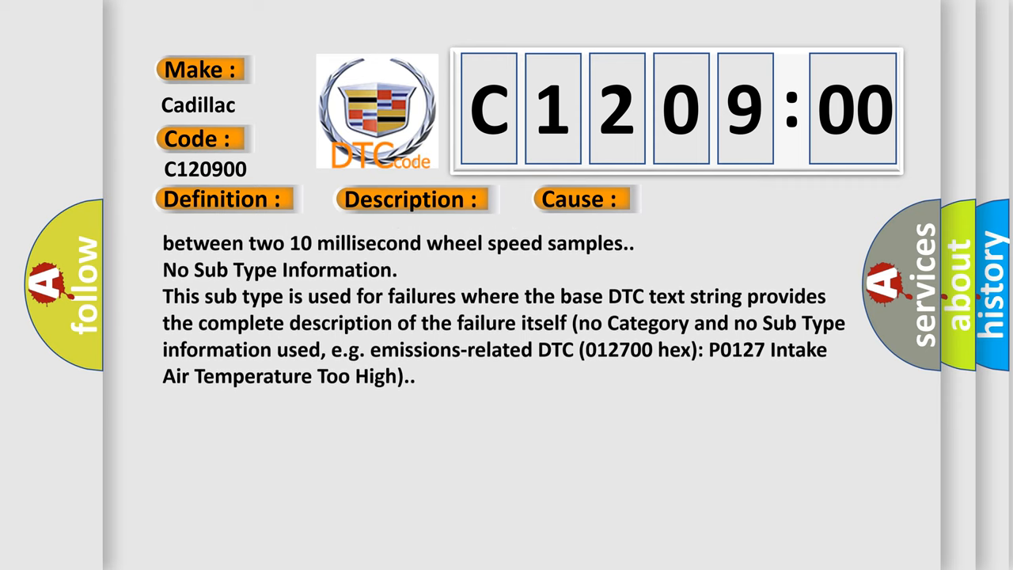